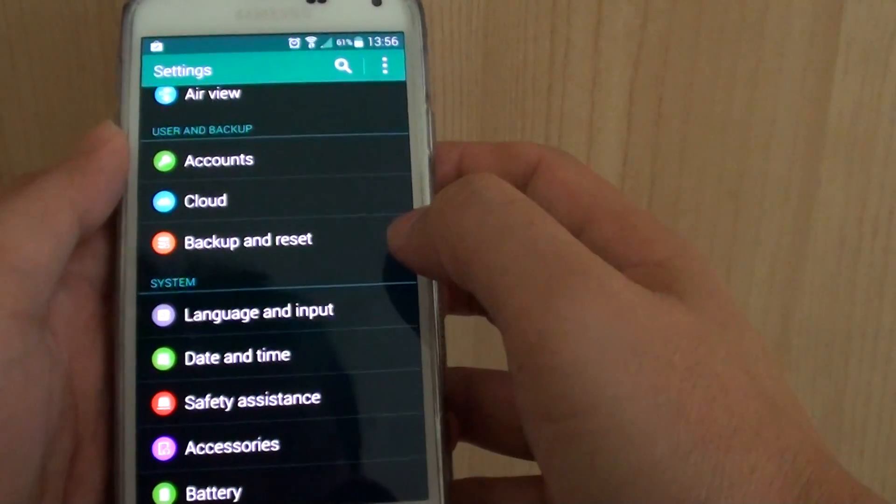
# Enable Auto replacement in the Samsung keyboard settings under Language and input.
pyautogui.click(258, 310)
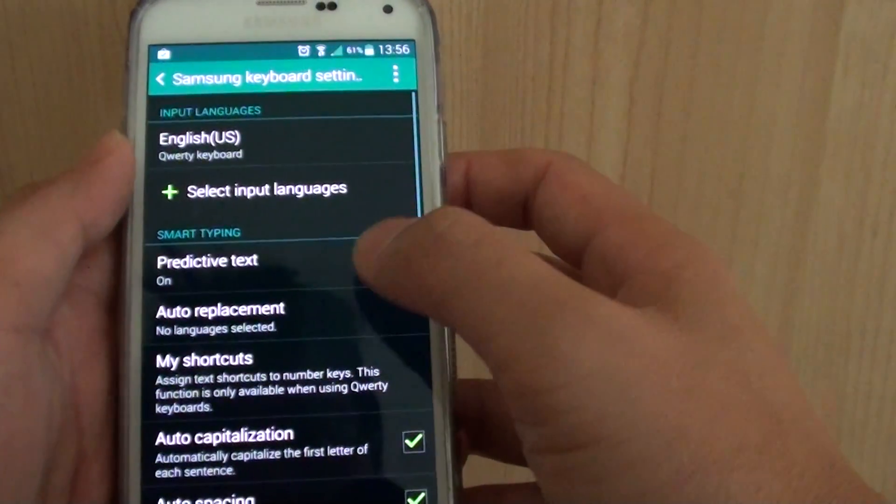
pyautogui.click(229, 319)
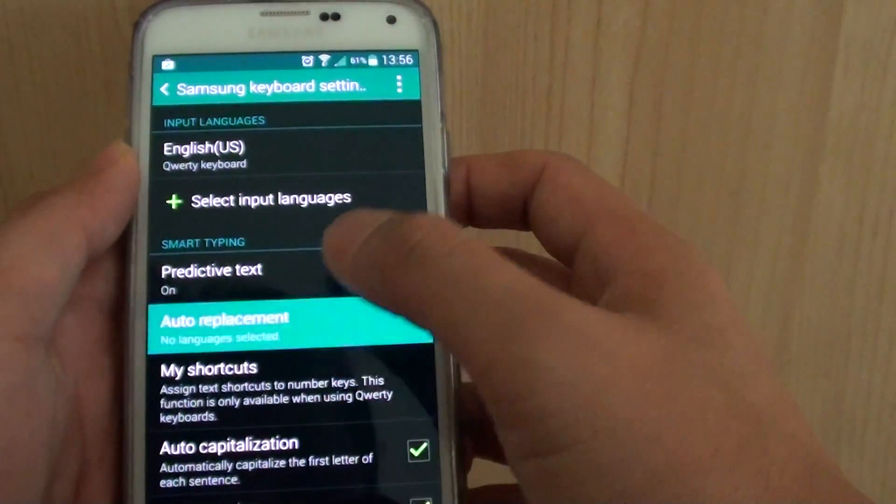
pyautogui.click(223, 326)
pyautogui.write('I boug')
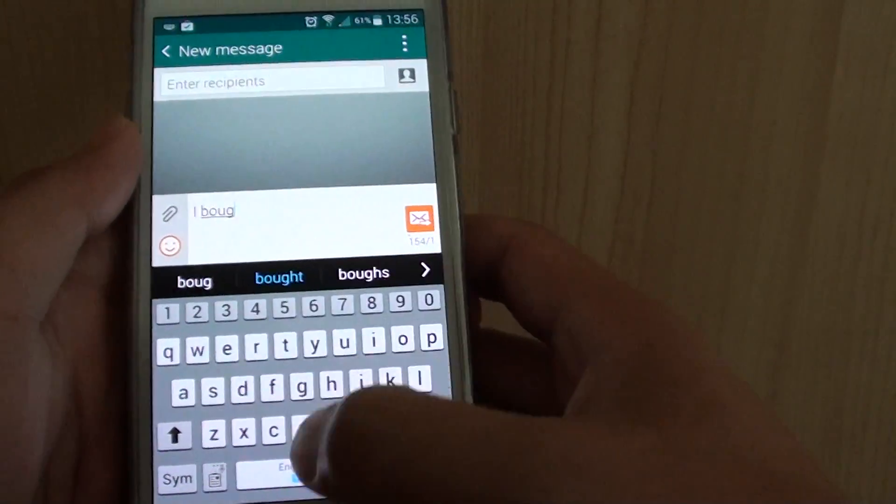
# Type "I bought her ... flowers" in a new message, letting auto replacement fix "bought" and "flowers".
pyautogui.click(278, 278)
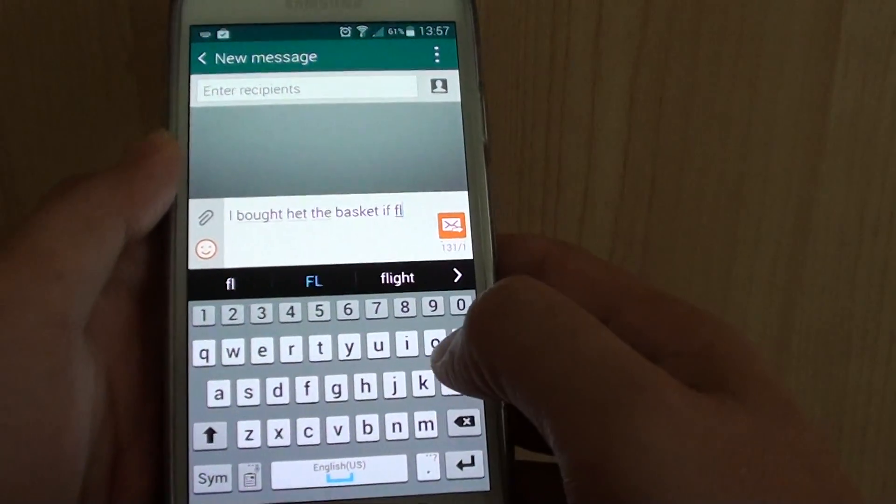
pyautogui.click(437, 345)
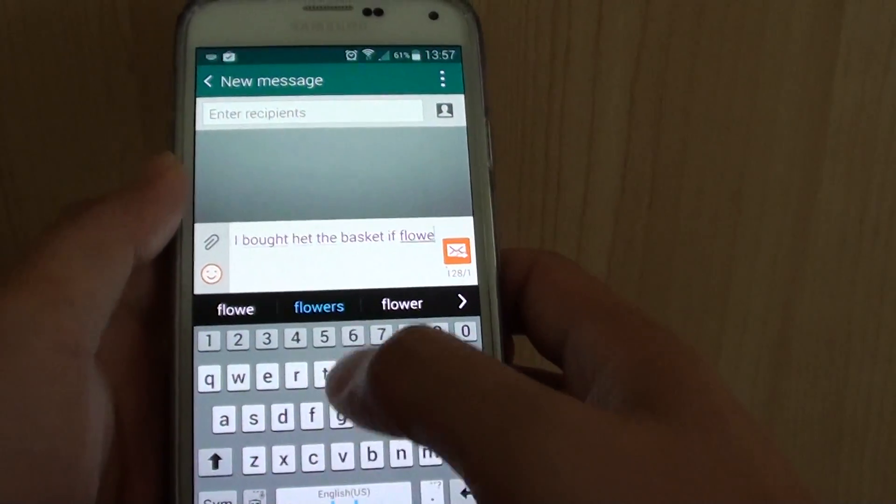
pyautogui.click(320, 307)
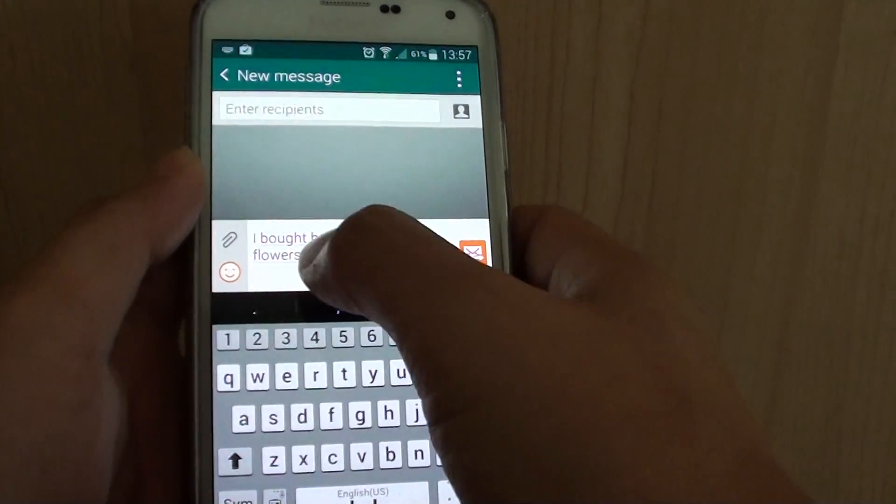